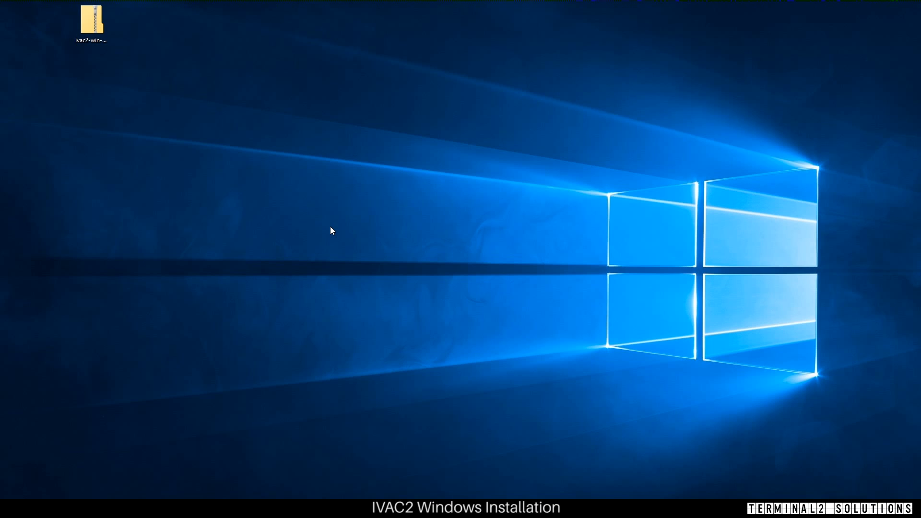
mouse_move(329, 233)
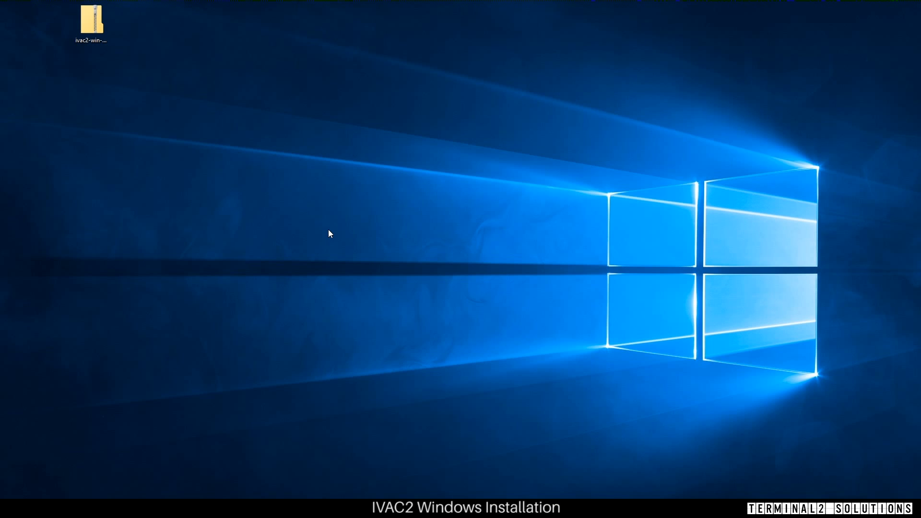
mouse_move(331, 224)
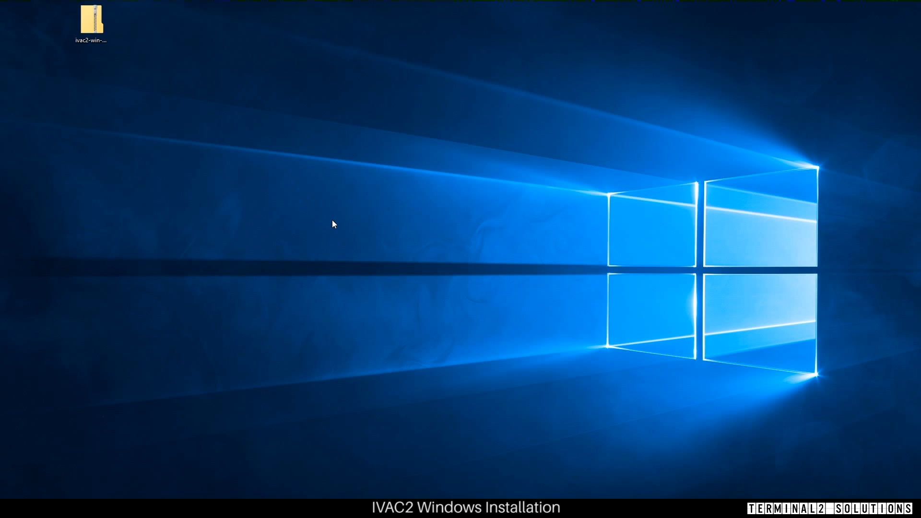
mouse_move(247, 121)
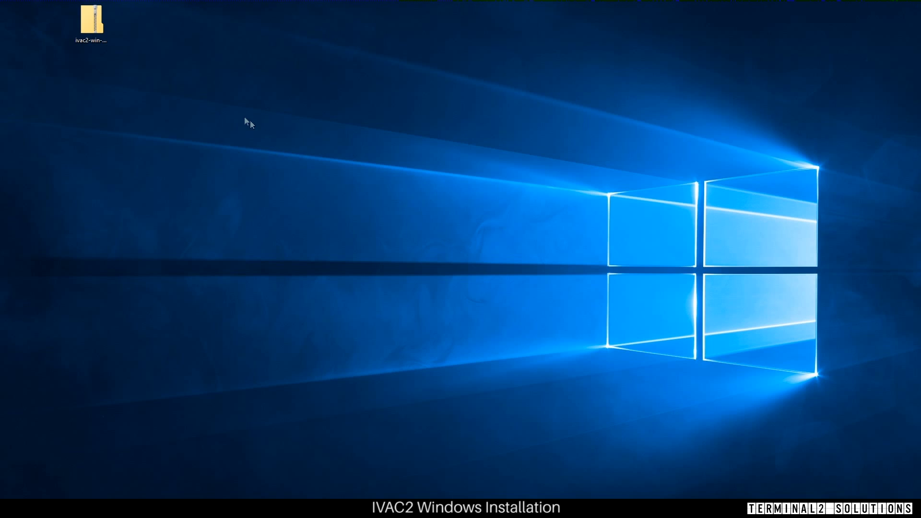
Open ivac2-win-x64.zip, extract the ivac2 folder into Documents\Terminal2, and close the archive
left_click(90, 23)
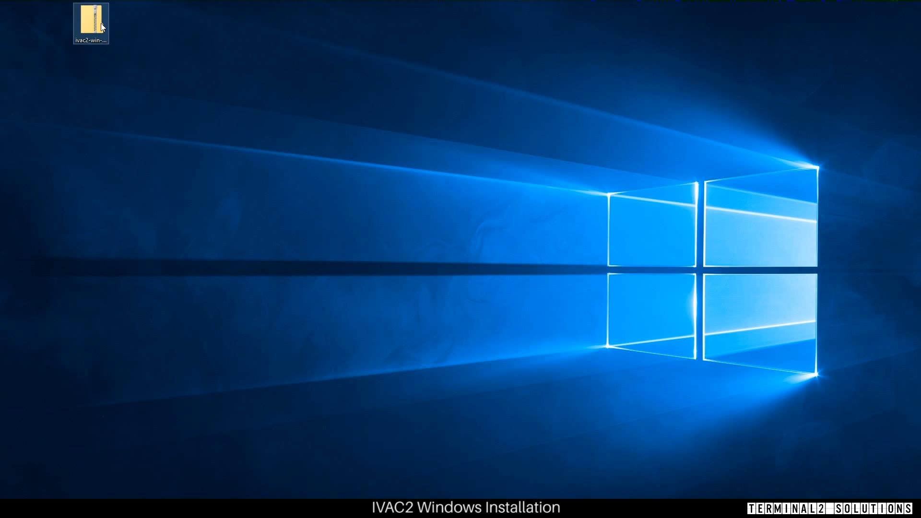
double_click(91, 20)
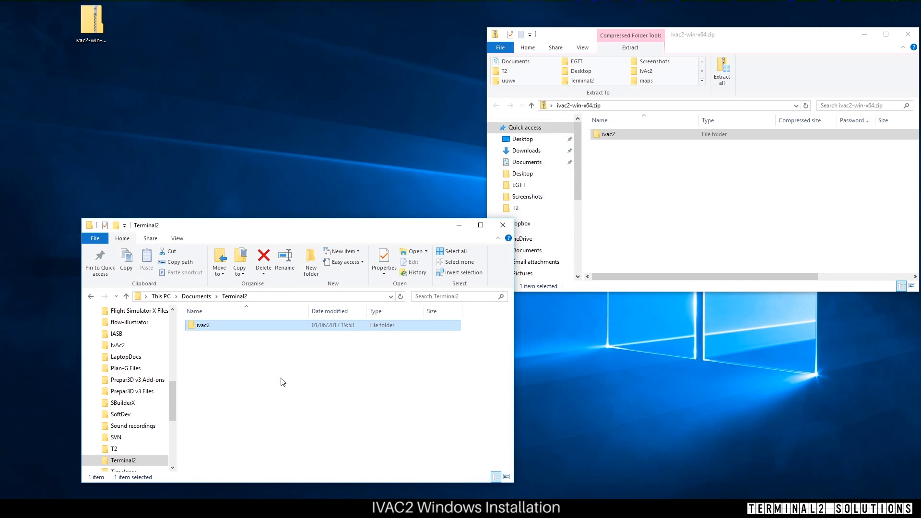
left_click(907, 34)
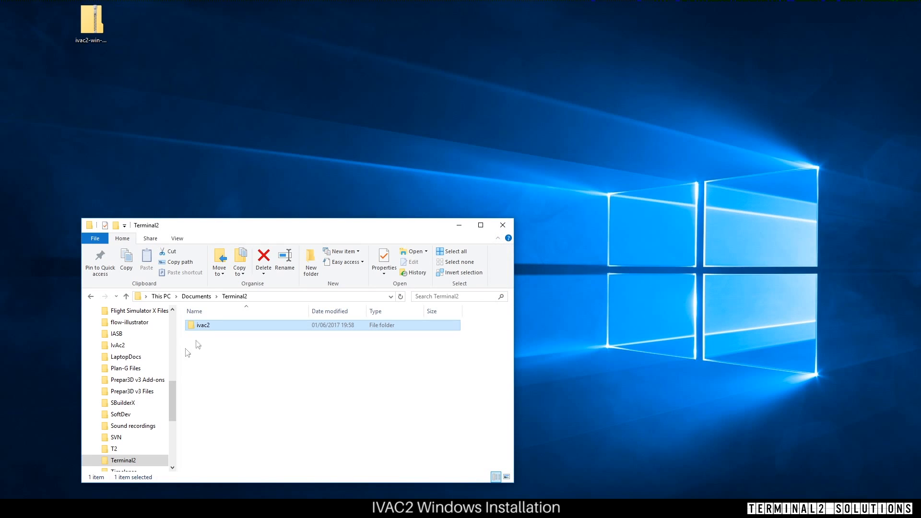
Open the extracted ivac2 folder and begin a new desktop shortcut named IVAC2
double_click(203, 324)
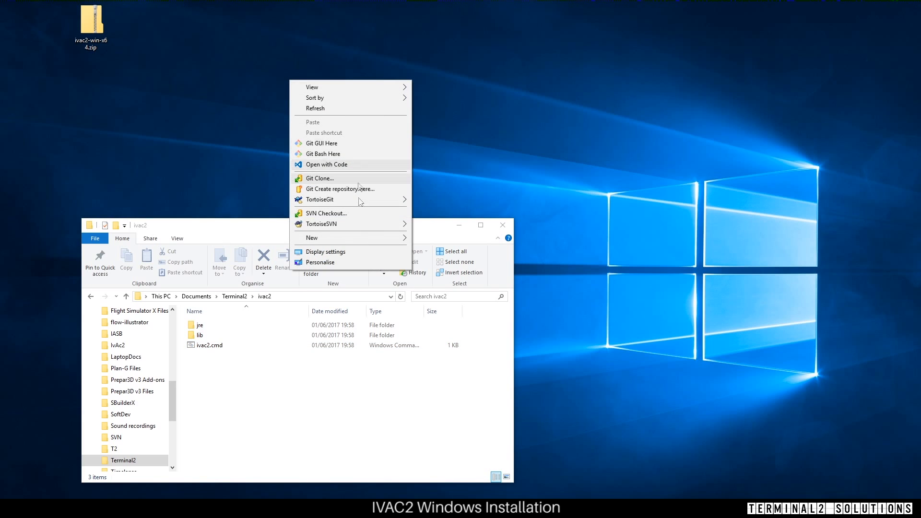
mouse_move(314, 238)
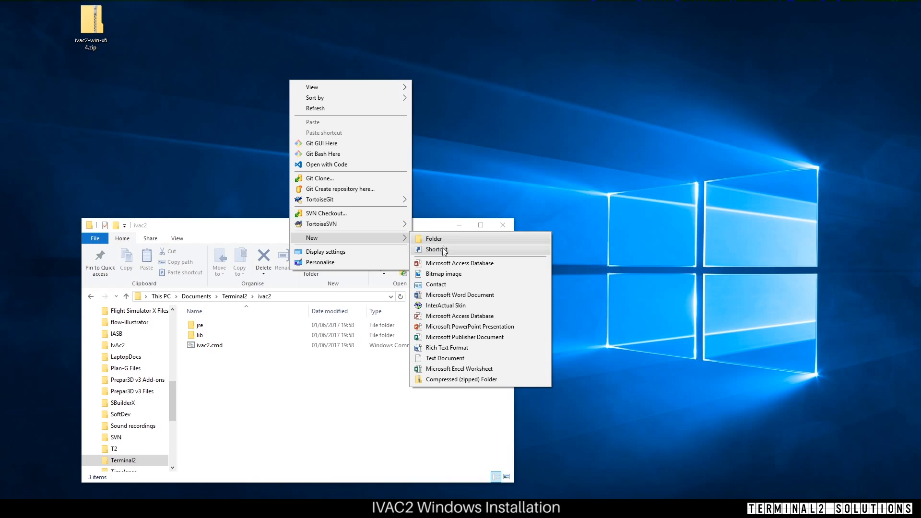
left_click(437, 249)
type("IVAC2")
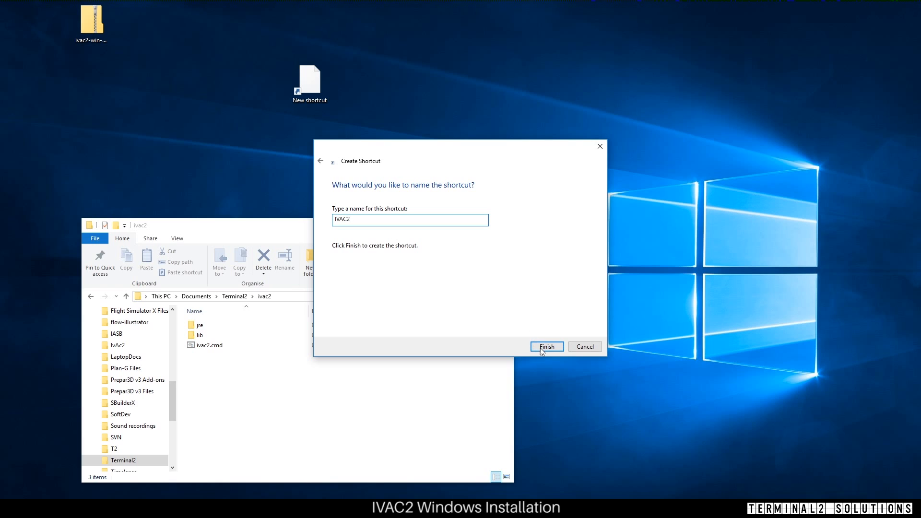
Finish the Create Shortcut wizard and select the new IVAC2 desktop icon
left_click(545, 346)
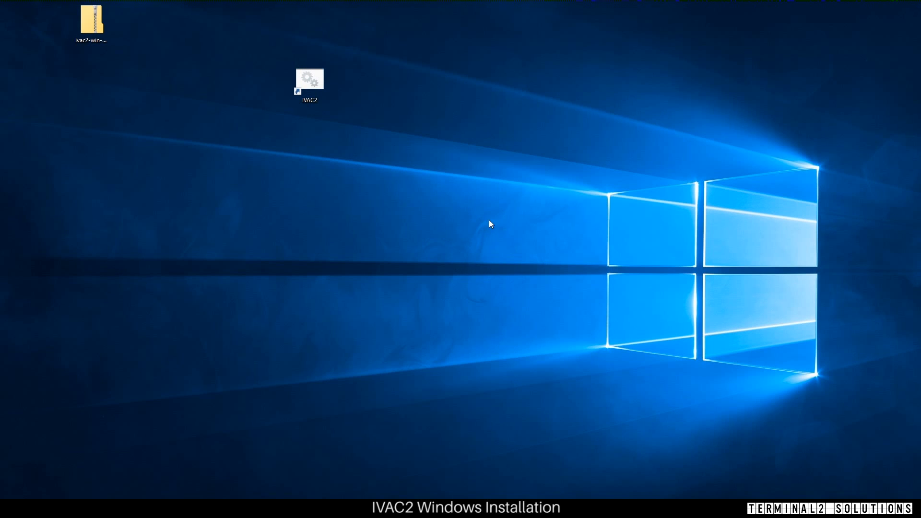
mouse_move(420, 139)
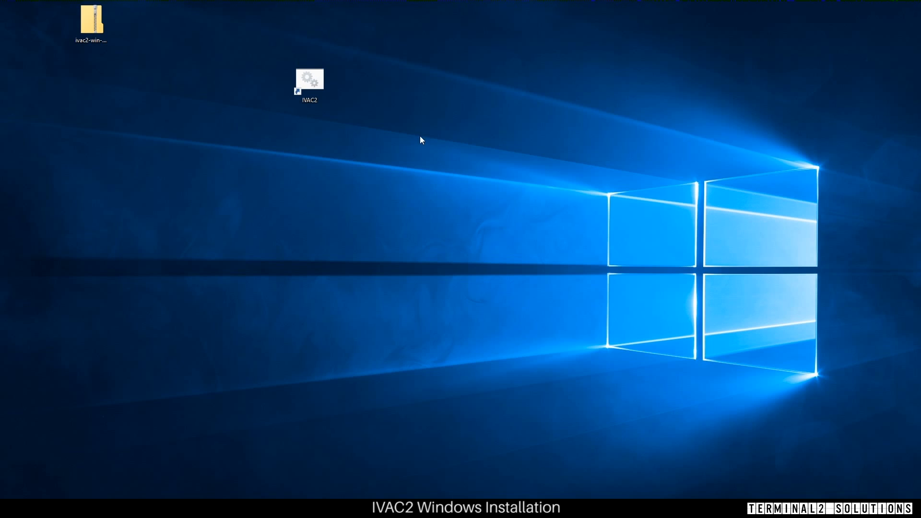
mouse_move(372, 107)
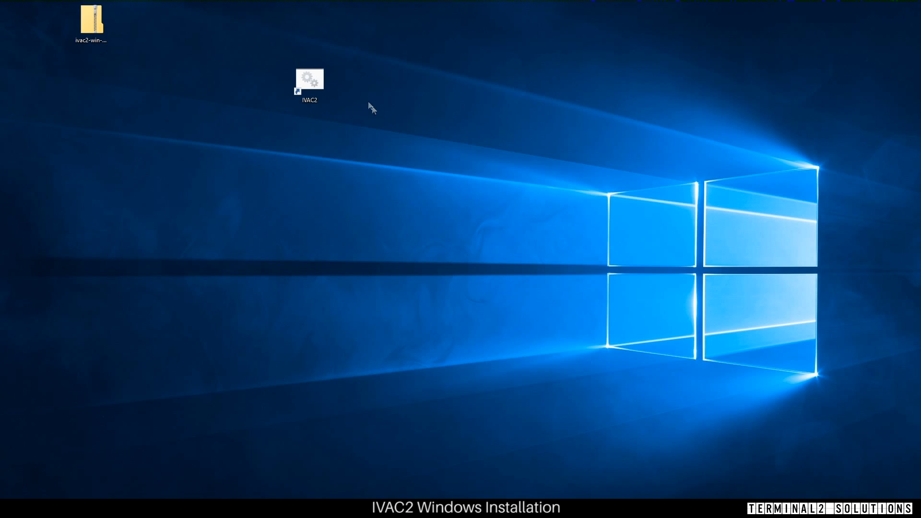
mouse_move(352, 94)
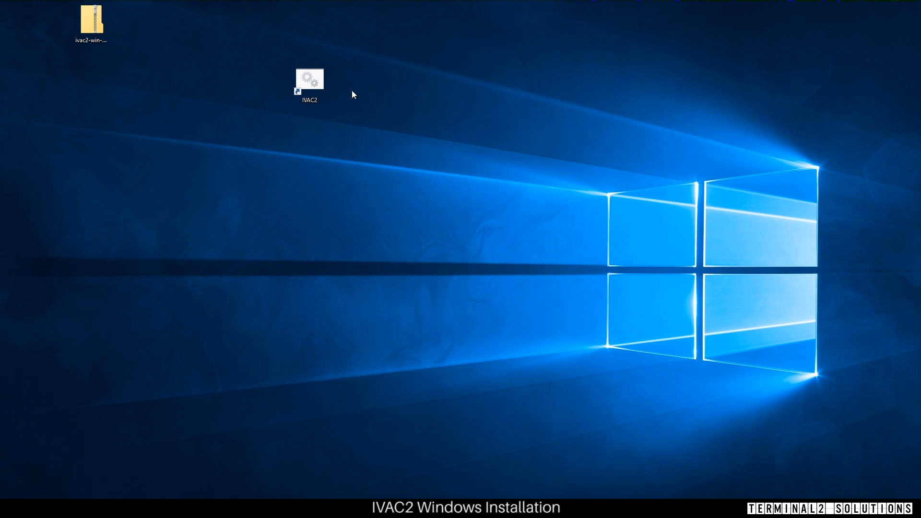
left_click(309, 82)
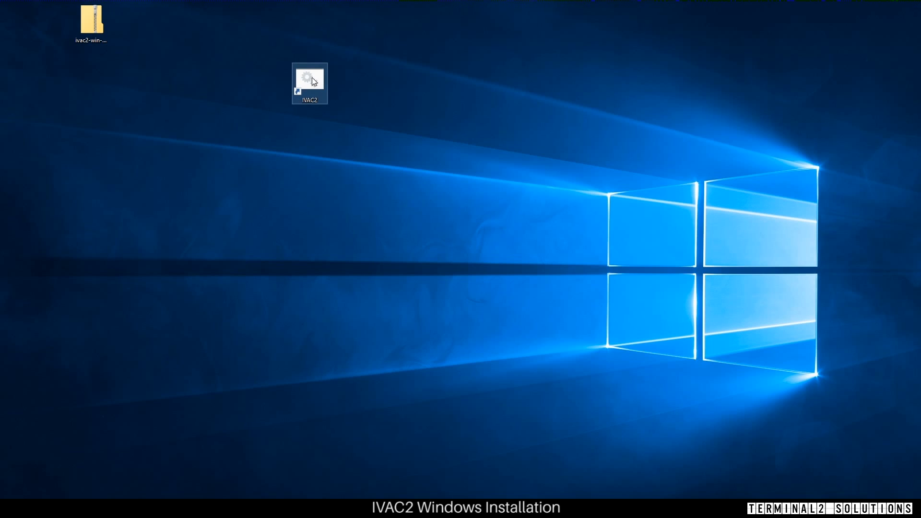